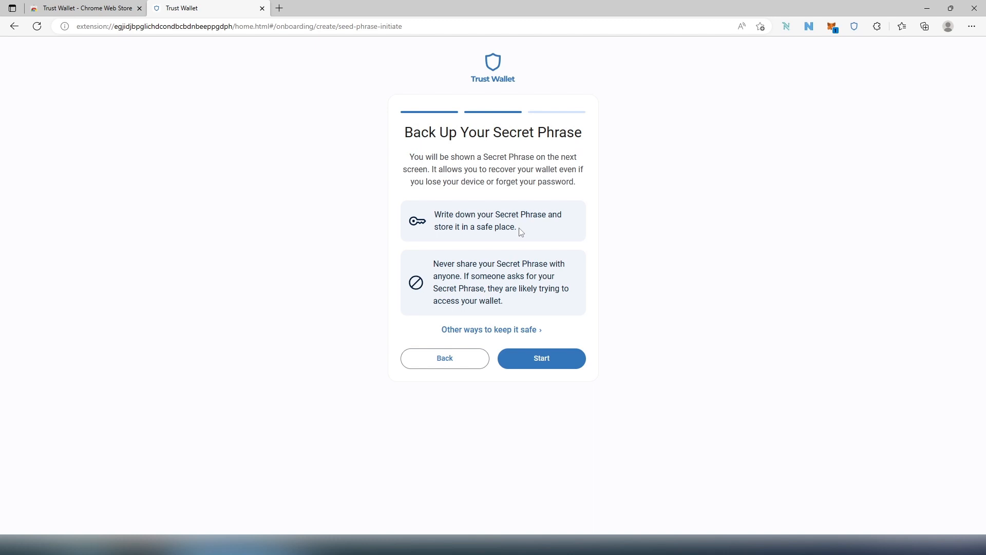
Start the backup to reveal the twelve-word secret phrase, then proceed to confirmation
click(541, 358)
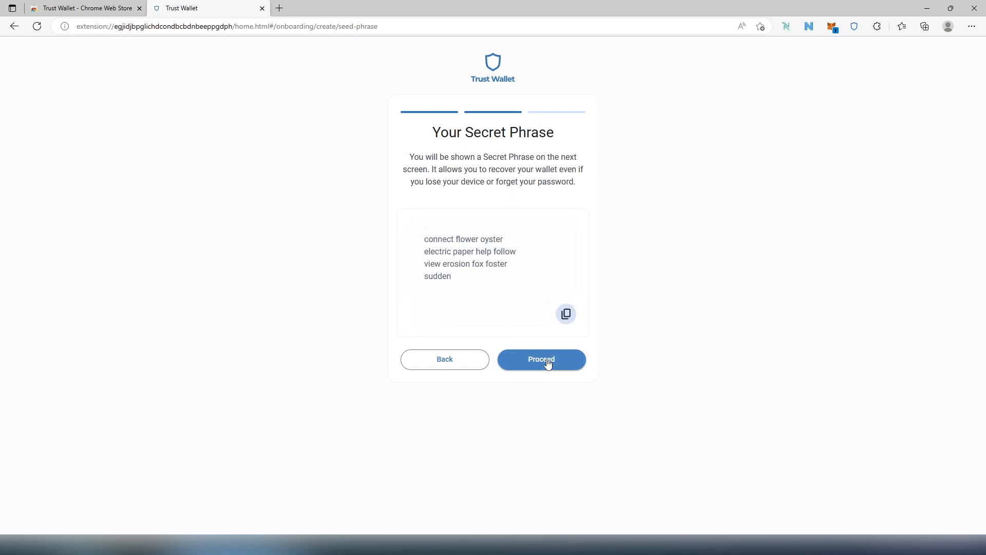
click(541, 359)
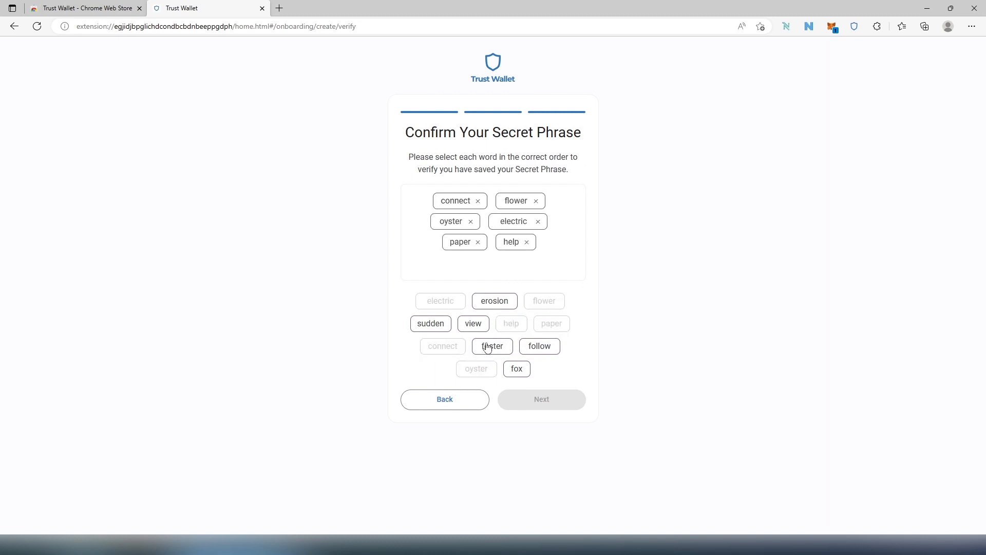